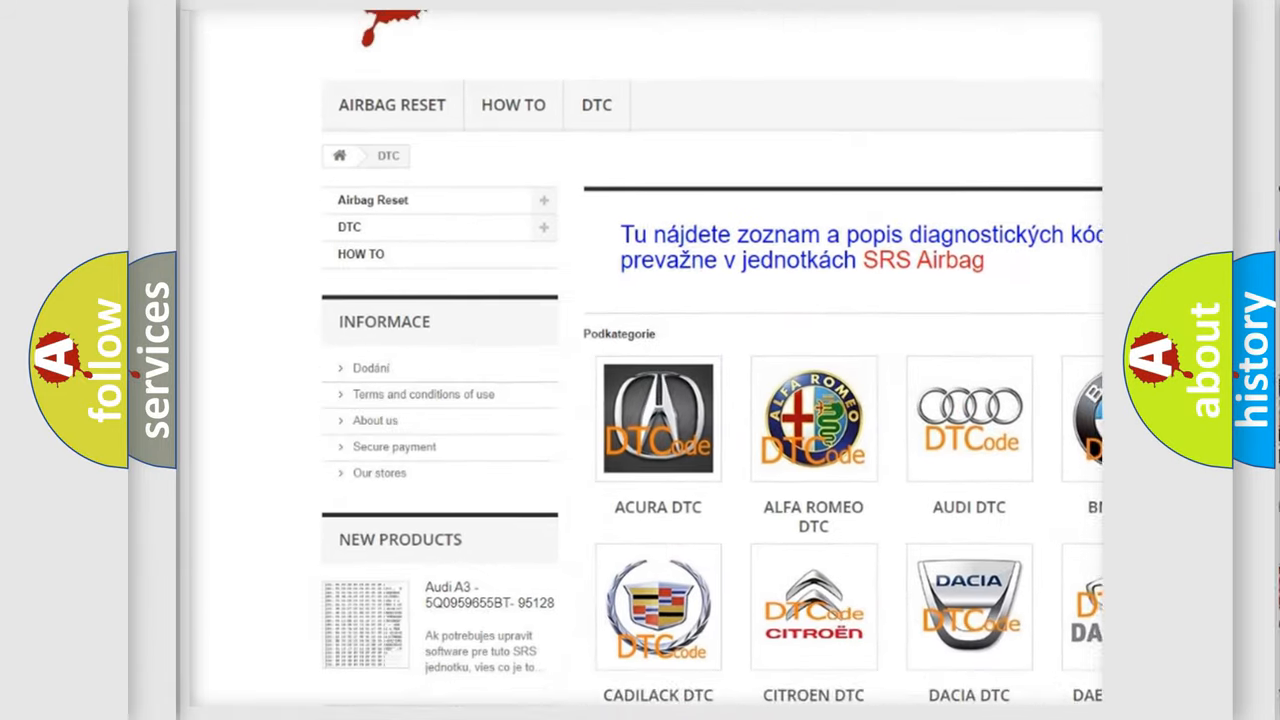
{"action": "scroll", "scroll_direction": "down", "scroll_amount": 3}
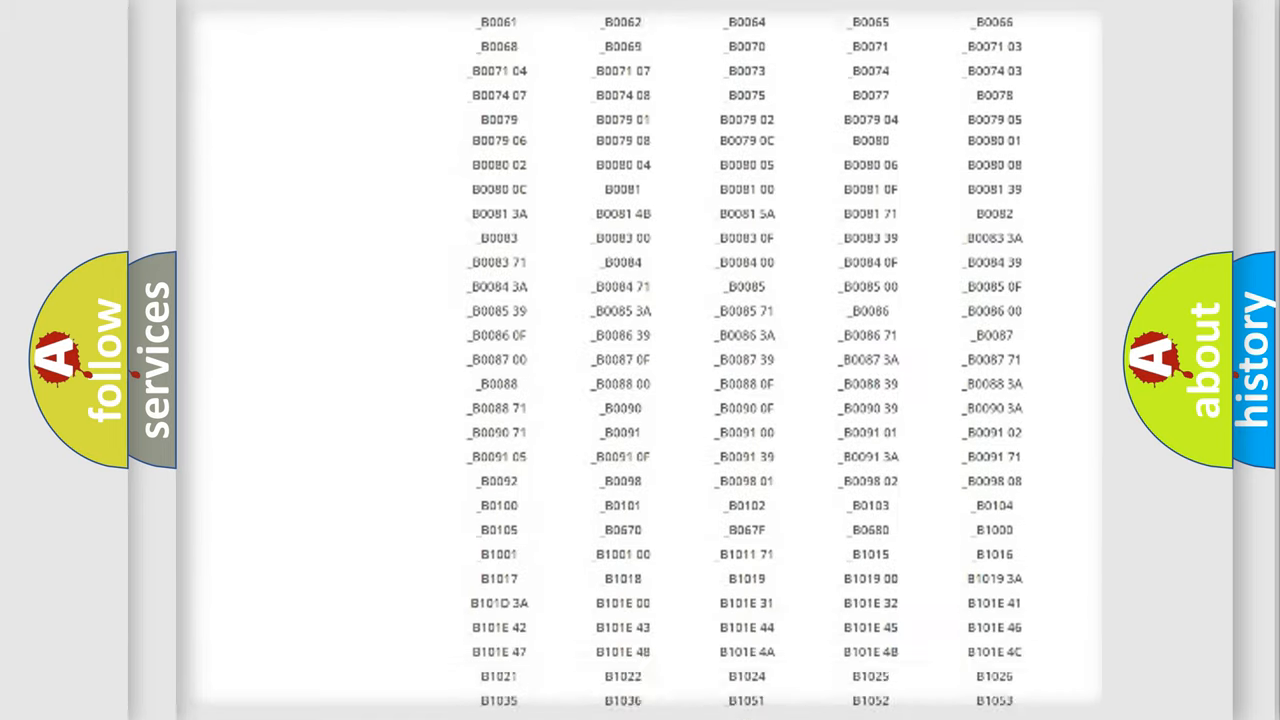
{"action": "scroll", "scroll_direction": "up", "scroll_amount": 3}
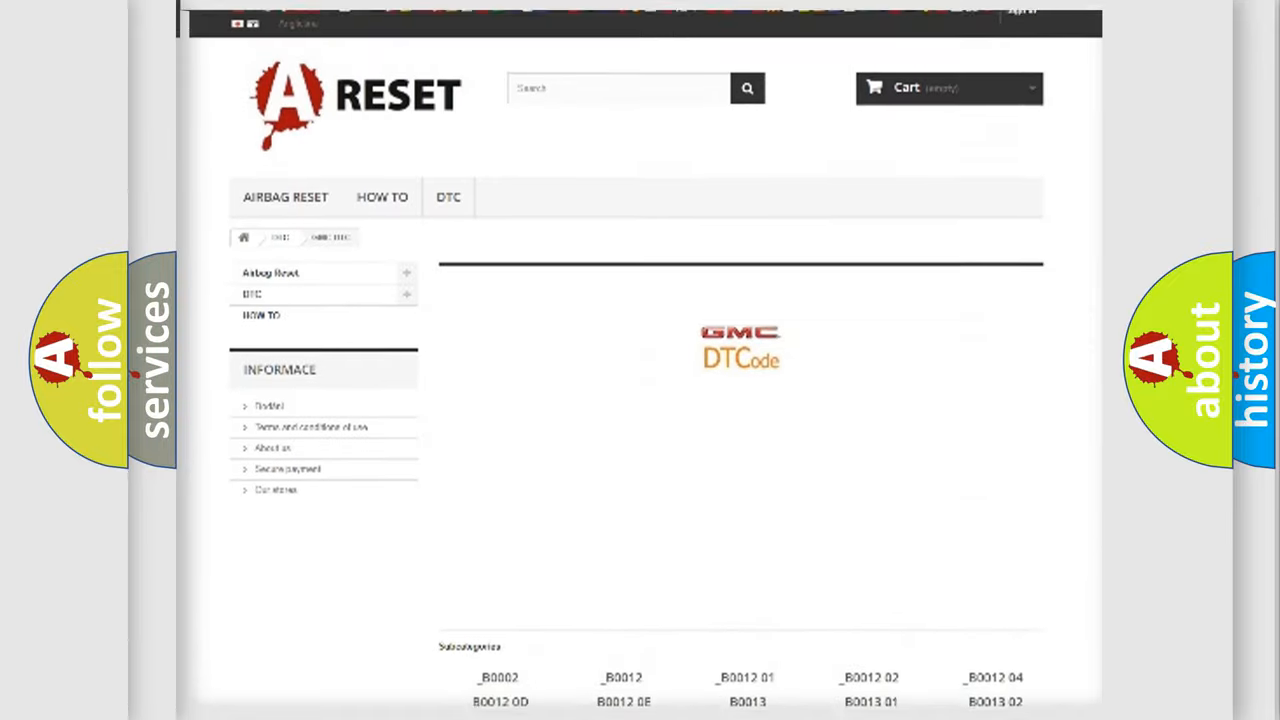